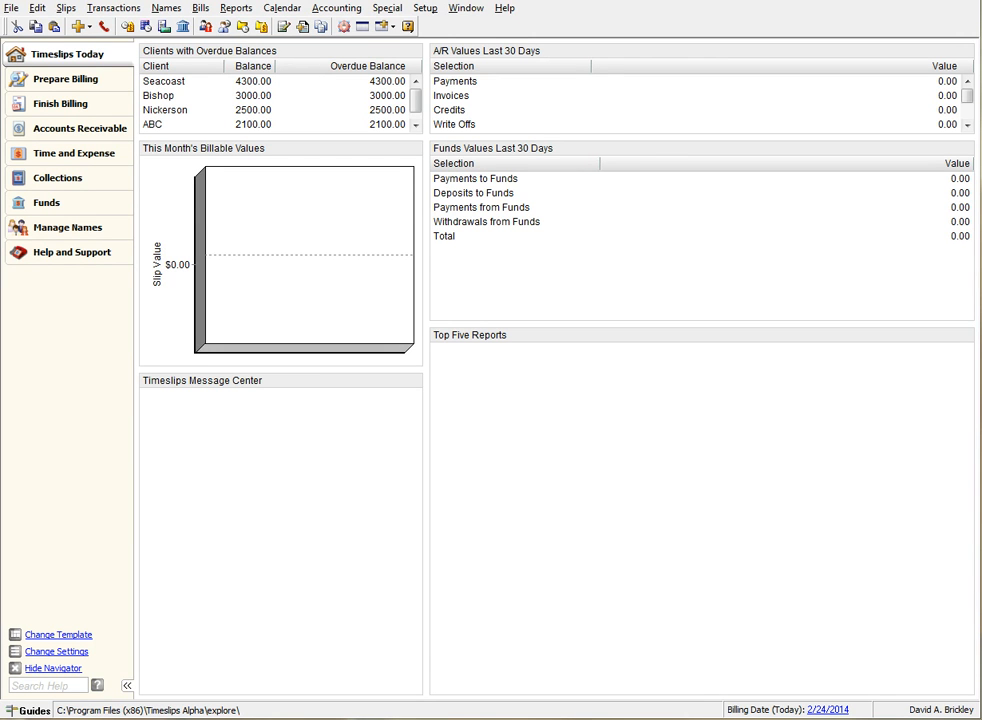
pyautogui.moveTo(955, 277)
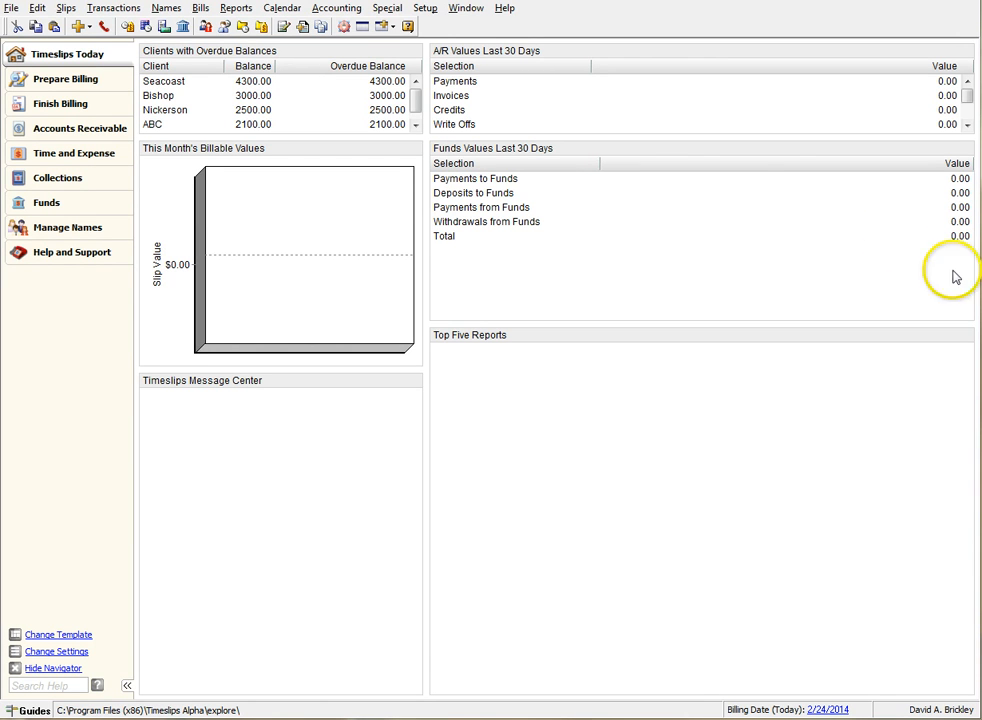
pyautogui.moveTo(475, 25)
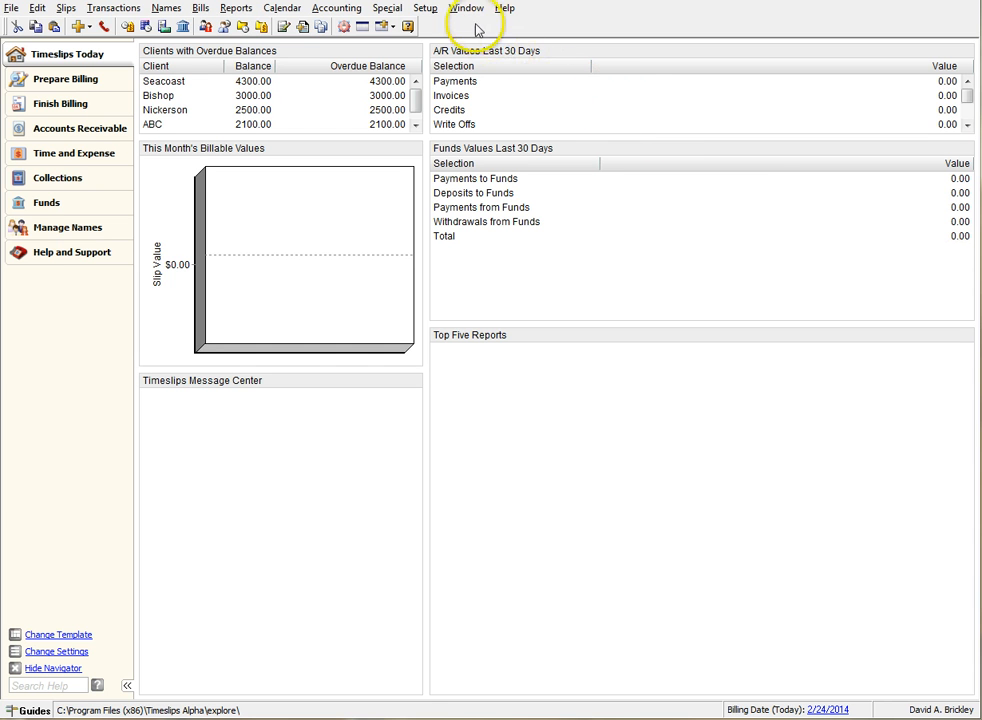
pyautogui.moveTo(424, 11)
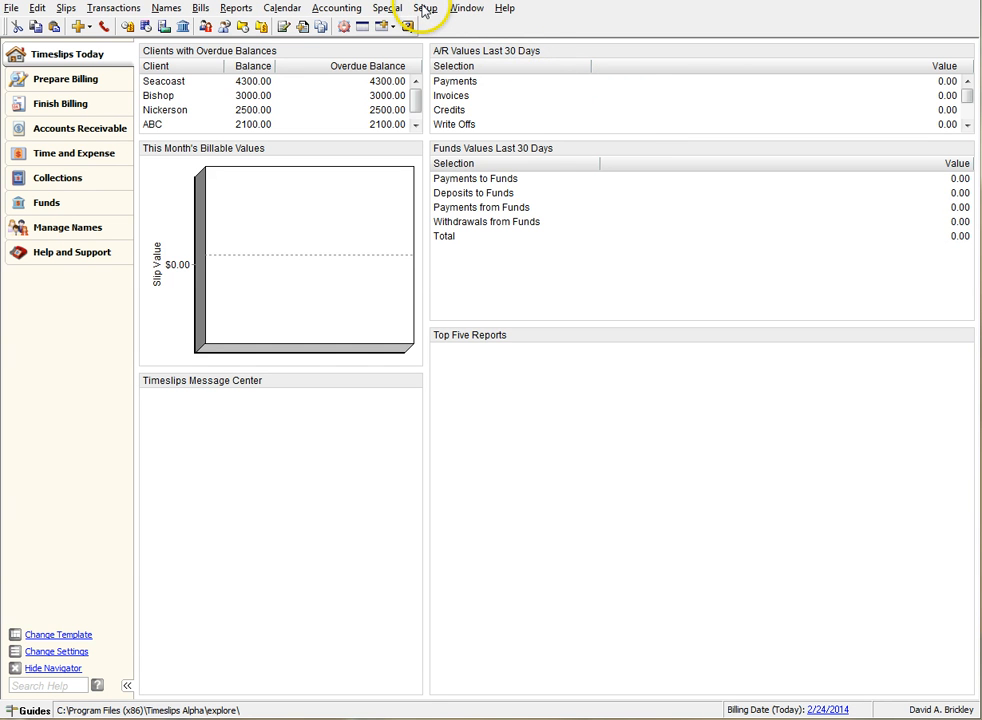
# - Show the Setup menu's configuration options from the Timeslips Today dashboard
pyautogui.click(425, 8)
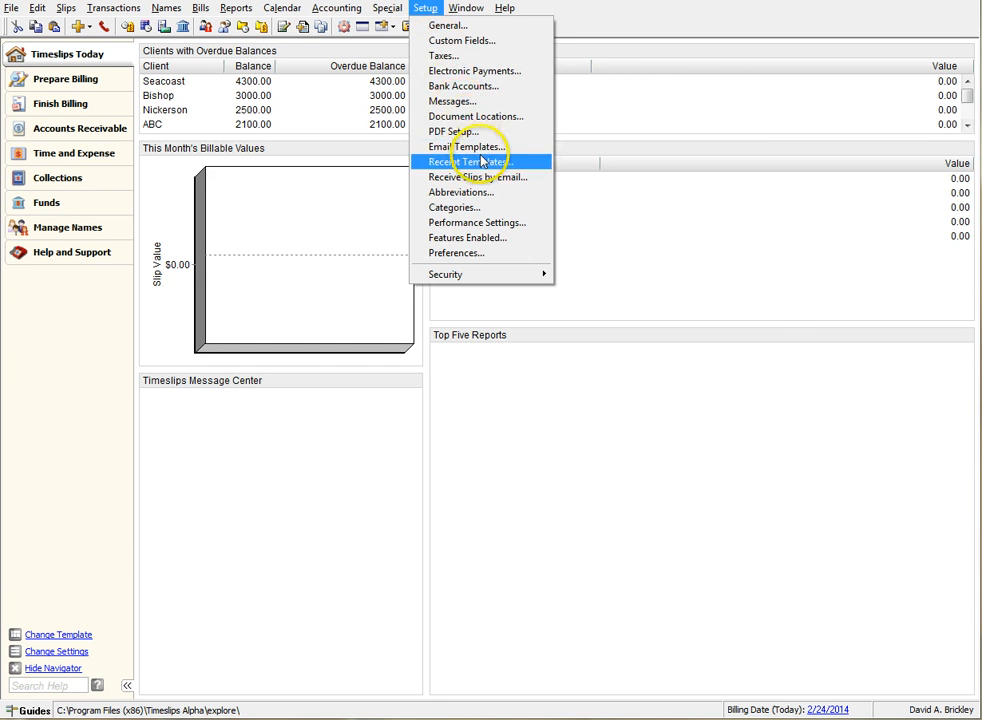
# - Open Receipt Templates to view the default Payment receipt text and email subject
pyautogui.click(475, 161)
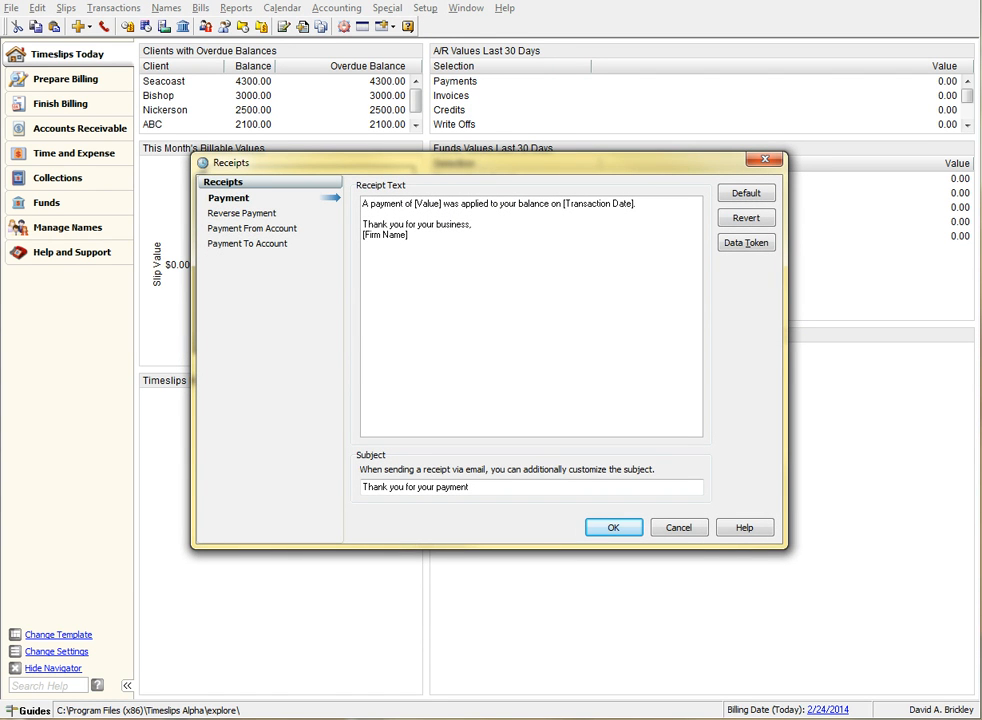
pyautogui.moveTo(248, 248)
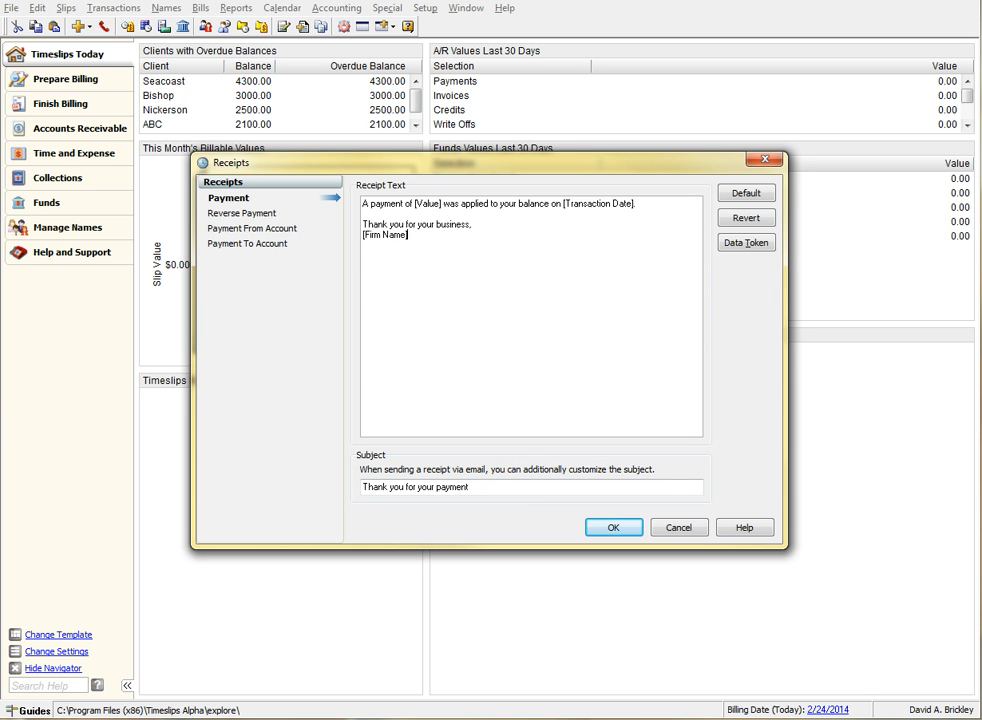
pyautogui.moveTo(970, 364)
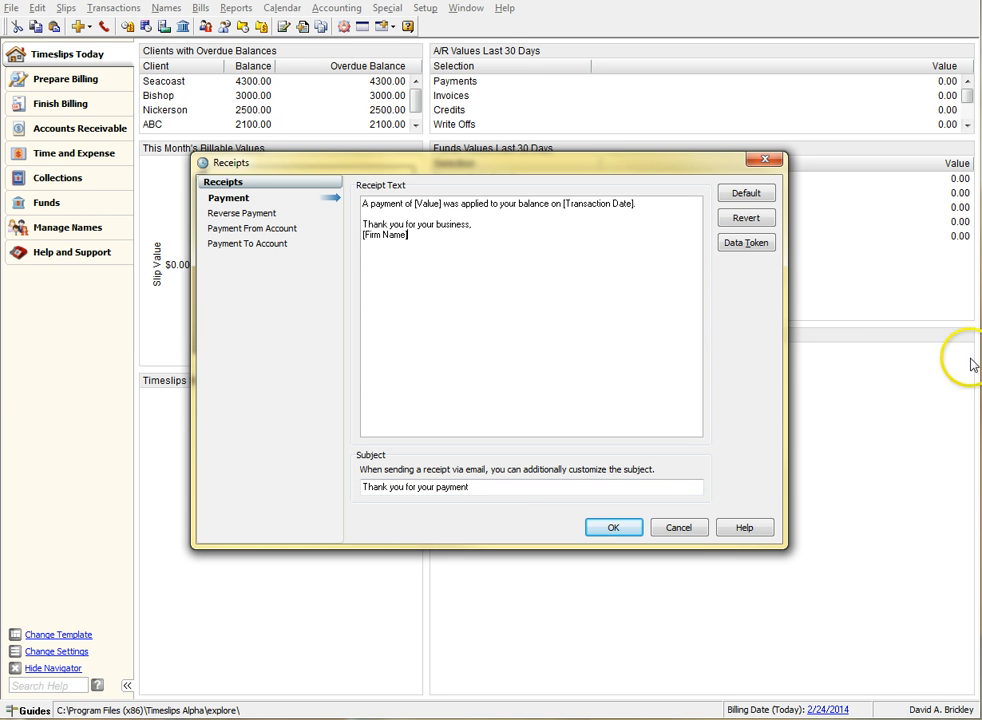
# - Browse the receipt data token fields, cancel, close Receipts, and show the Transactions menu
pyautogui.click(745, 243)
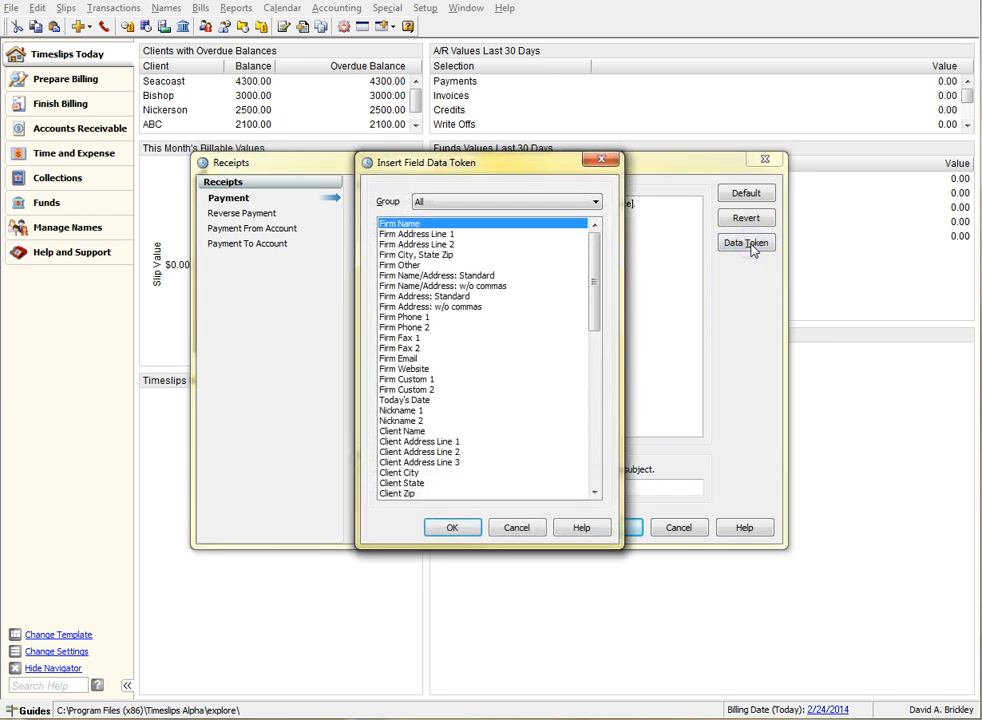
pyautogui.scroll(-3)
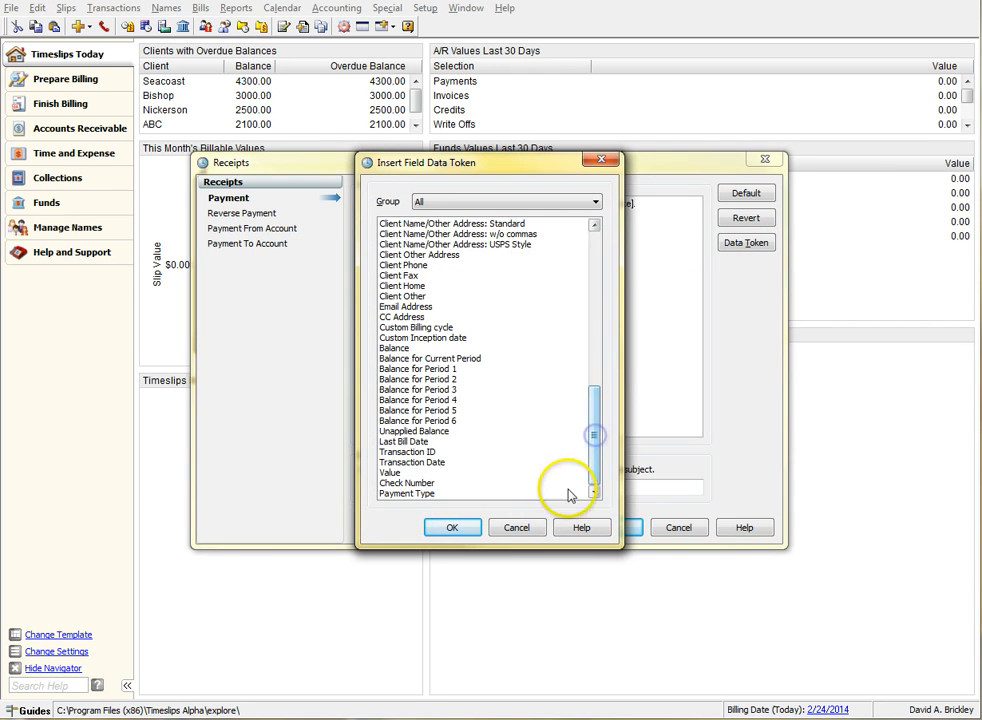
pyautogui.click(516, 527)
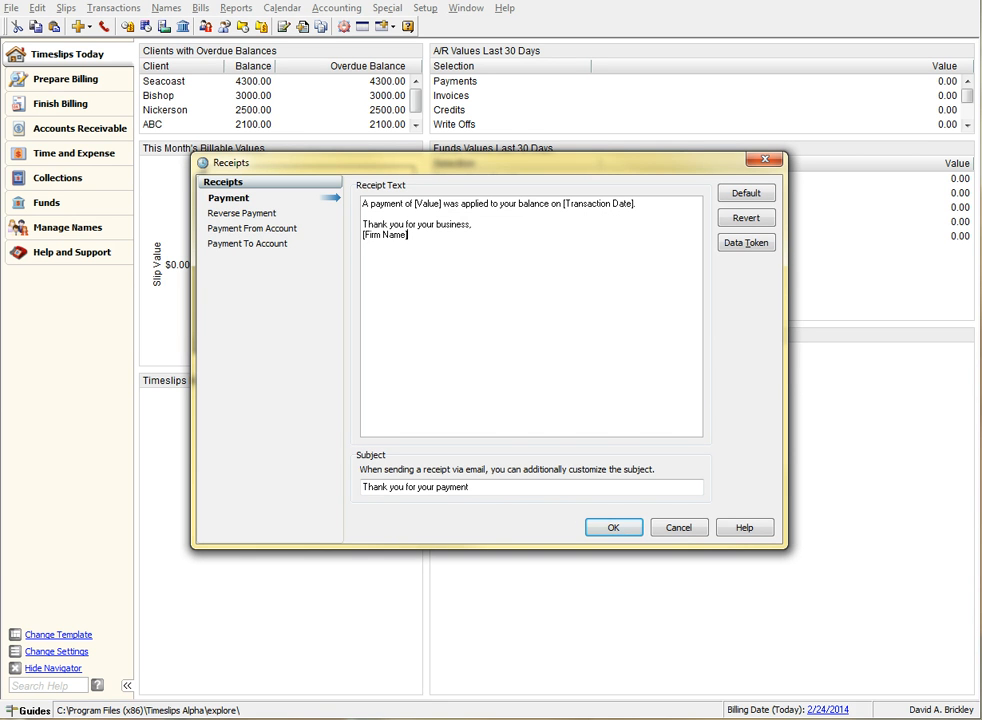
pyautogui.moveTo(717, 467)
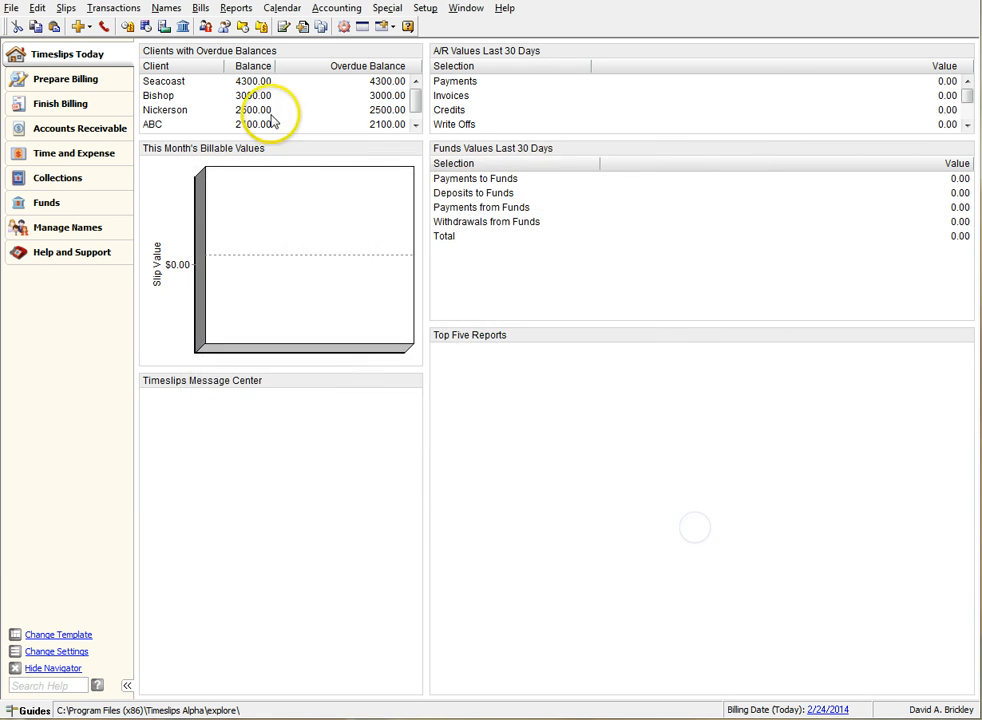
pyautogui.click(113, 8)
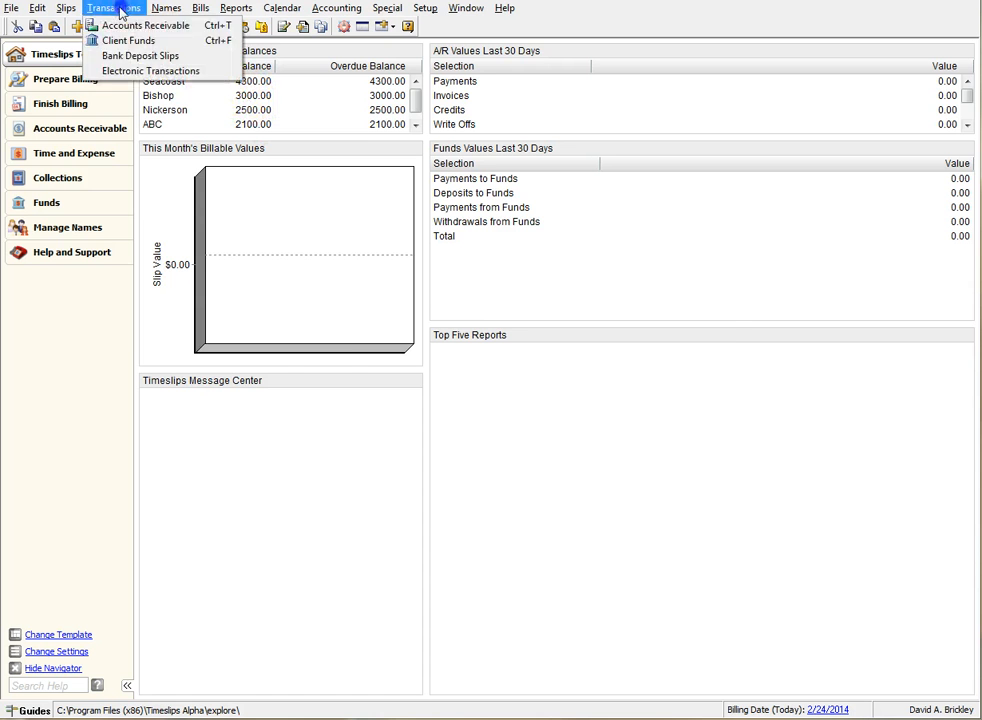
# - Open Accounts Receivable and update the list to show client ABC's transactions
pyautogui.click(146, 25)
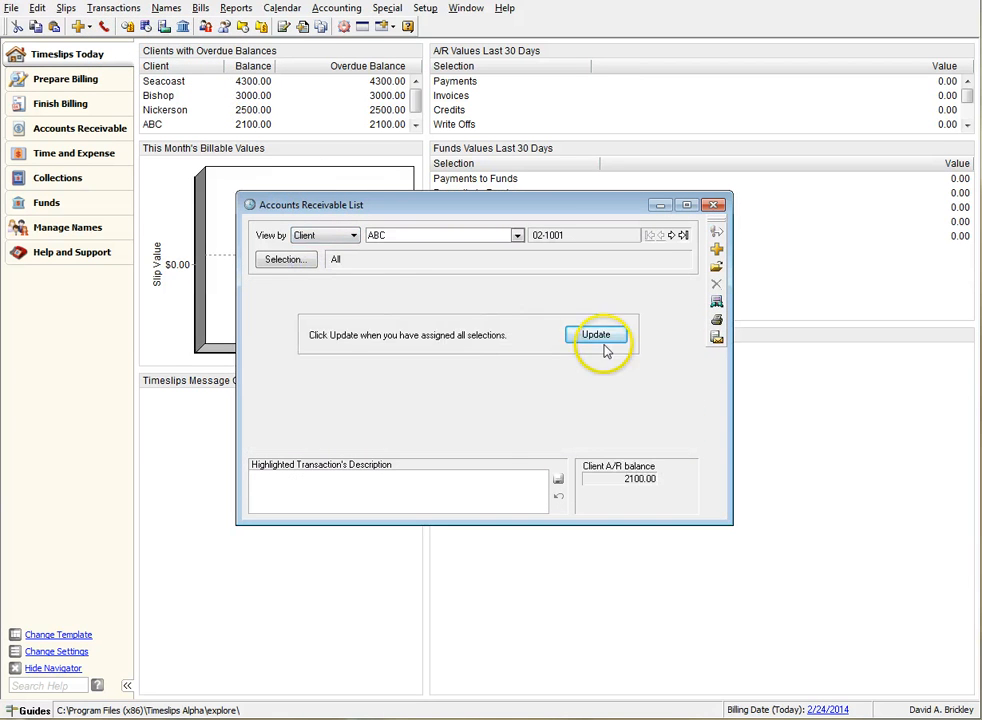
pyautogui.click(596, 334)
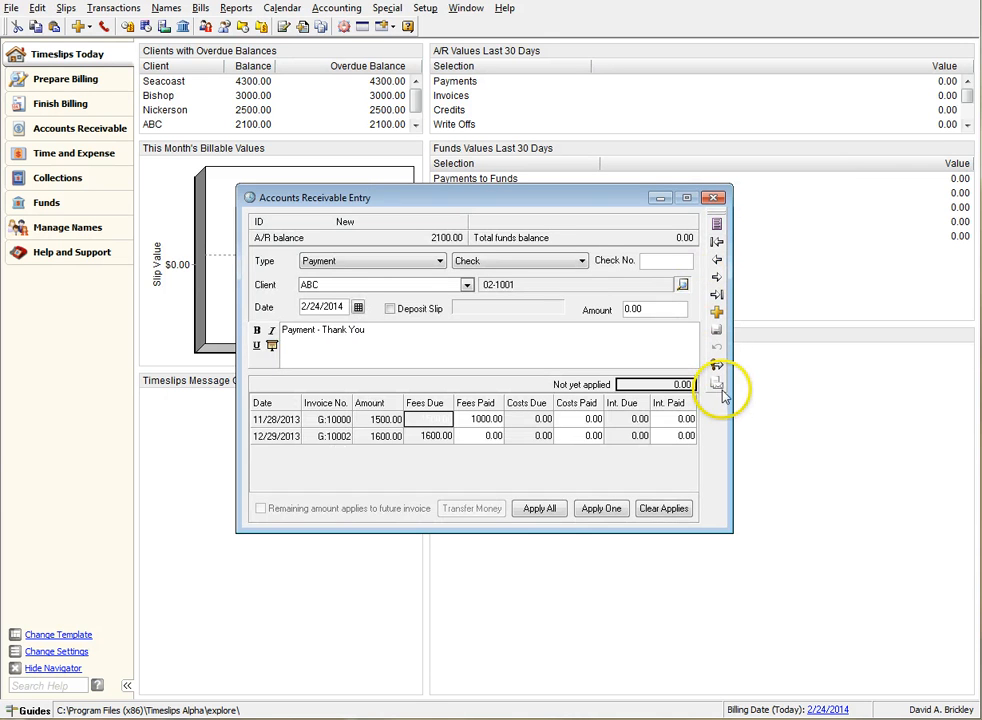
pyautogui.moveTo(717, 385)
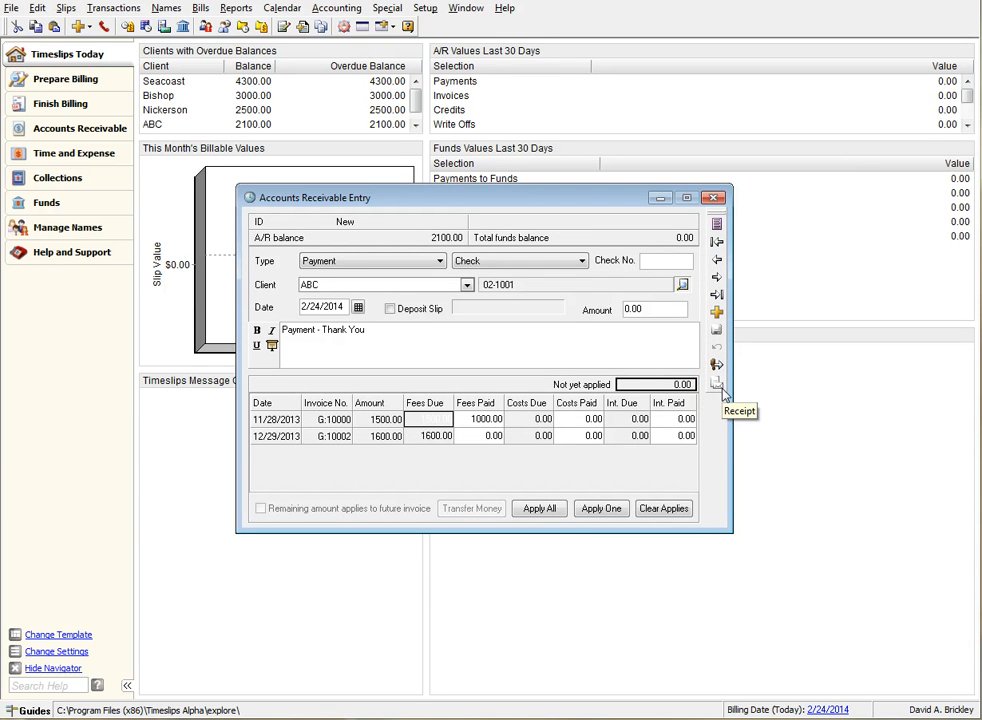
pyautogui.moveTo(720, 395)
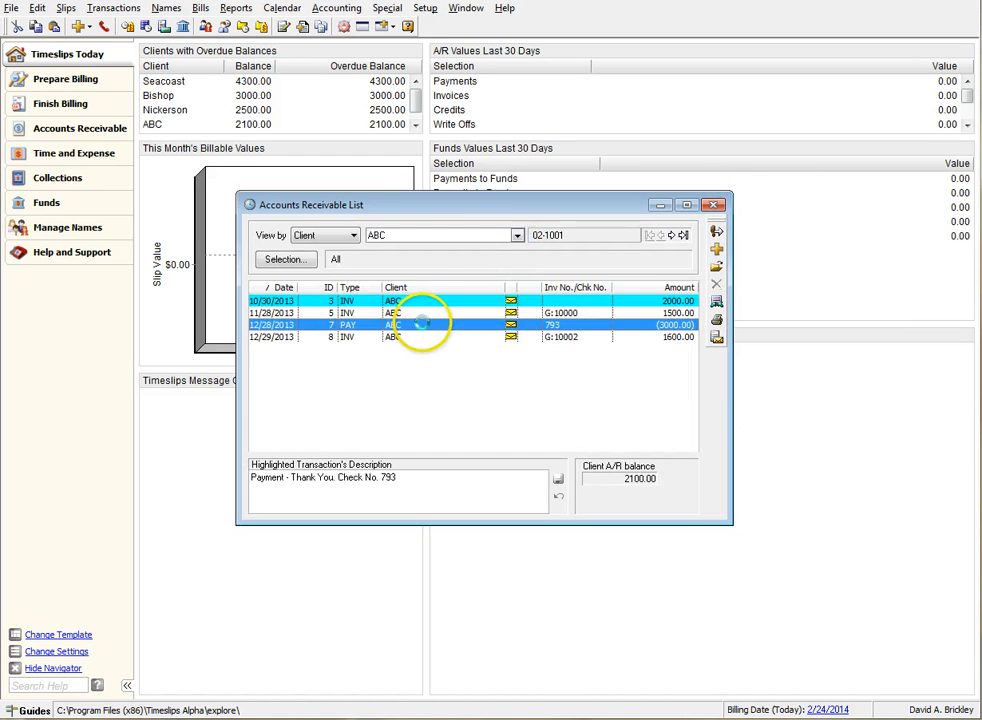
# - Open ABC's 3000.00 check 793 payment and request a receipt for it
pyautogui.doubleClick(350, 324)
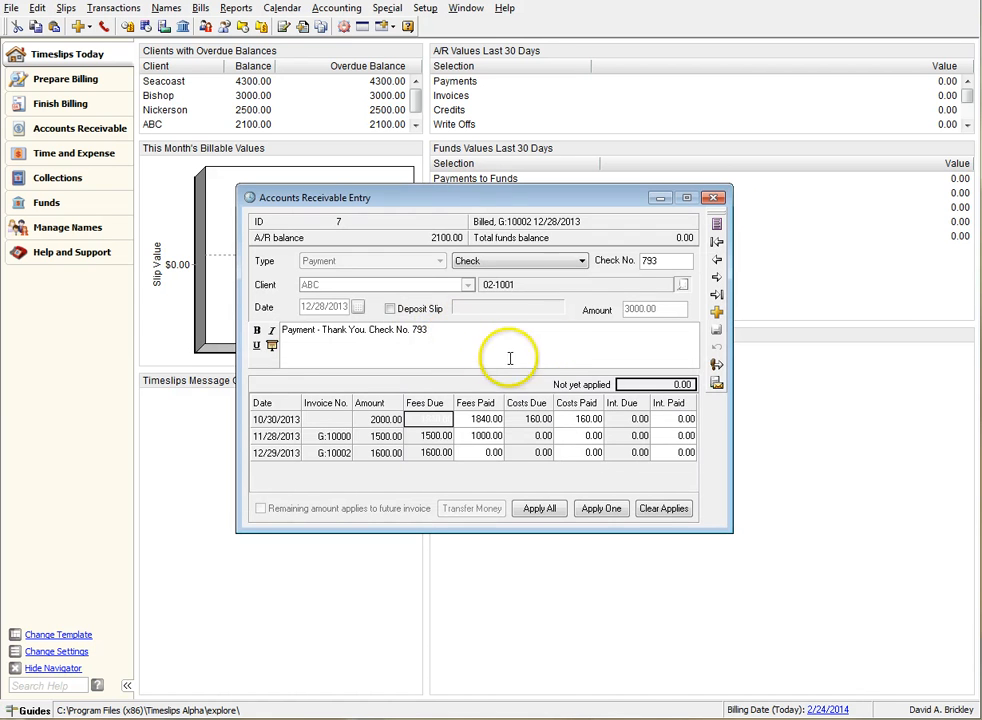
pyautogui.moveTo(717, 384)
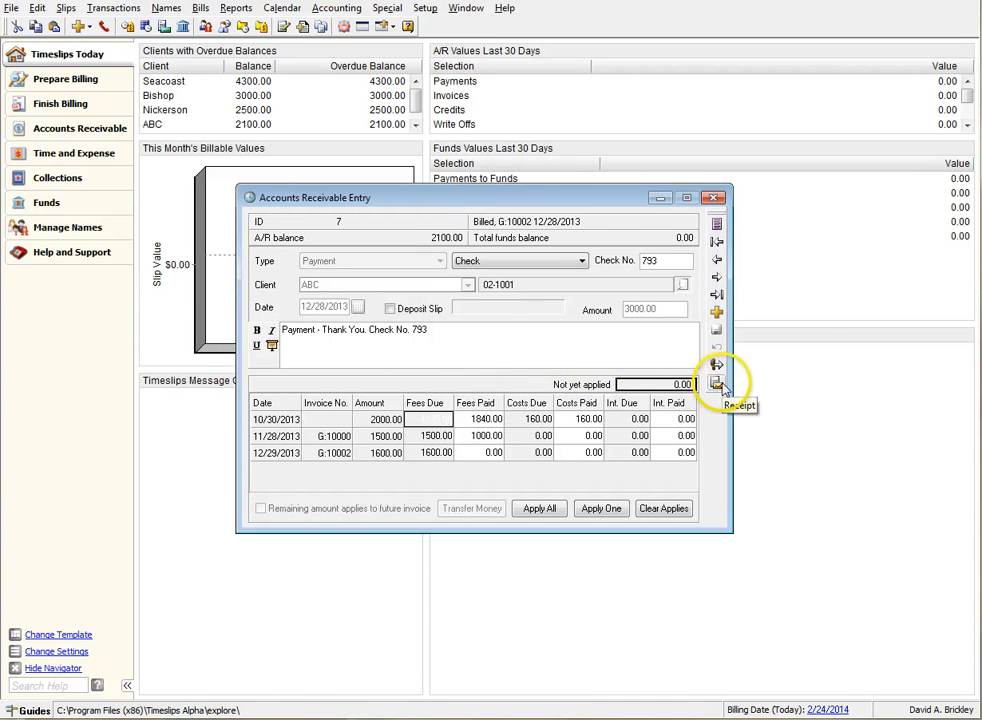
pyautogui.click(716, 384)
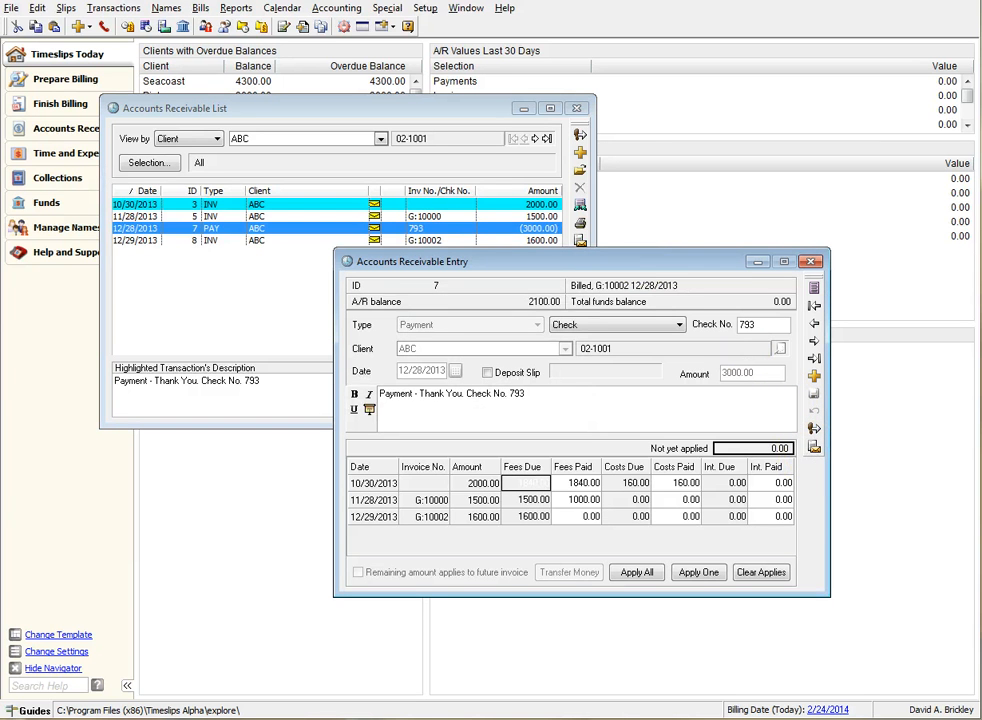
pyautogui.moveTo(861, 455)
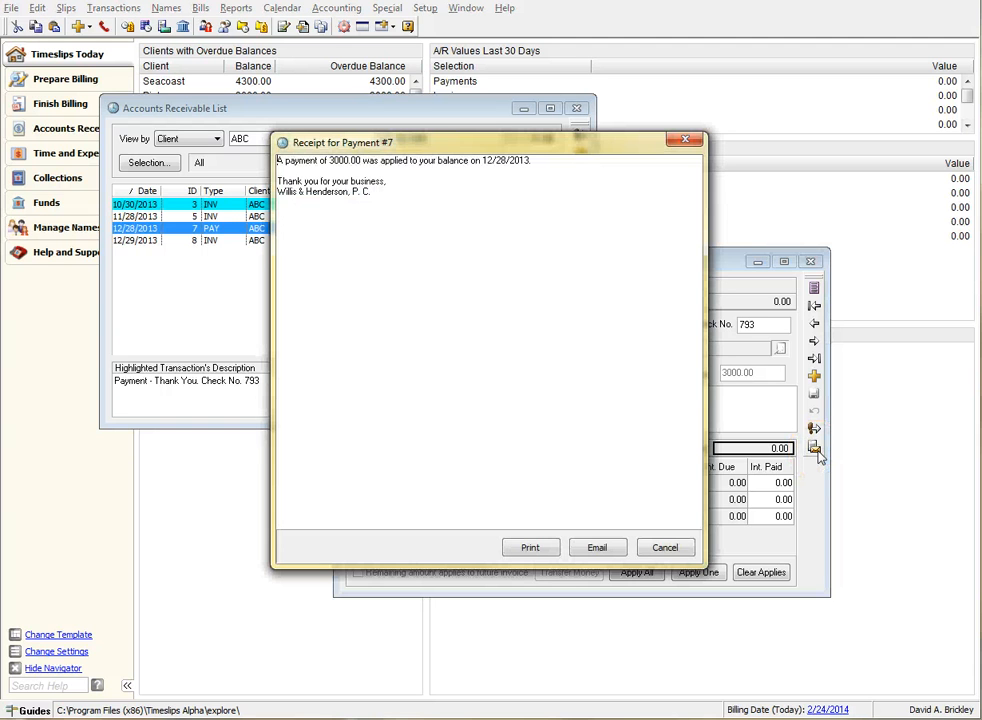
pyautogui.moveTo(378, 215)
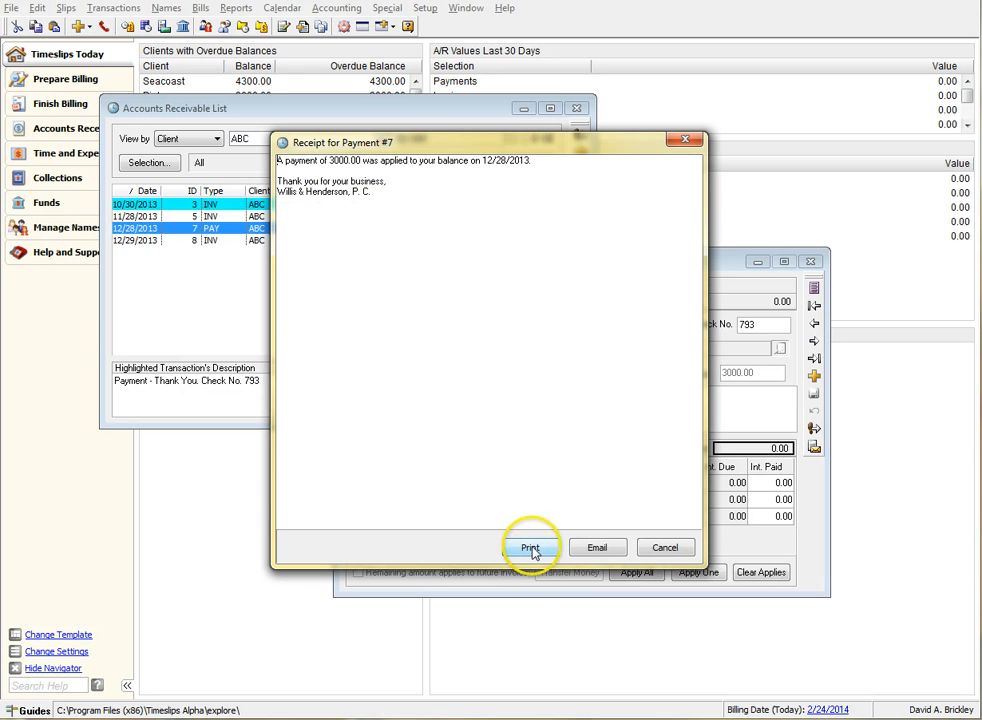
pyautogui.moveTo(665, 547)
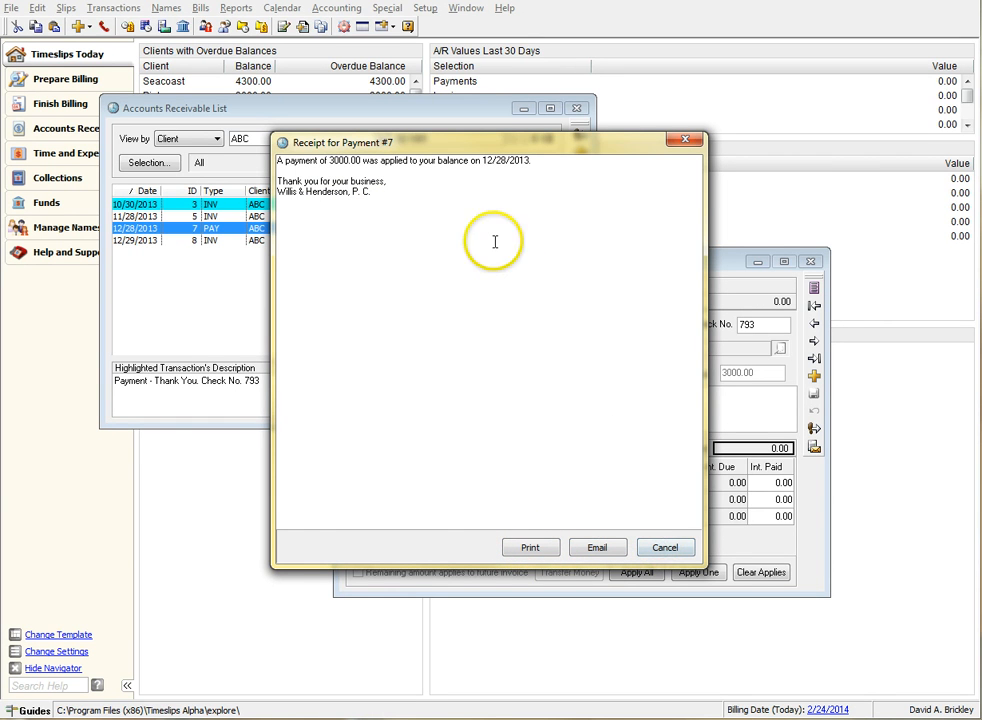
pyautogui.moveTo(494, 241)
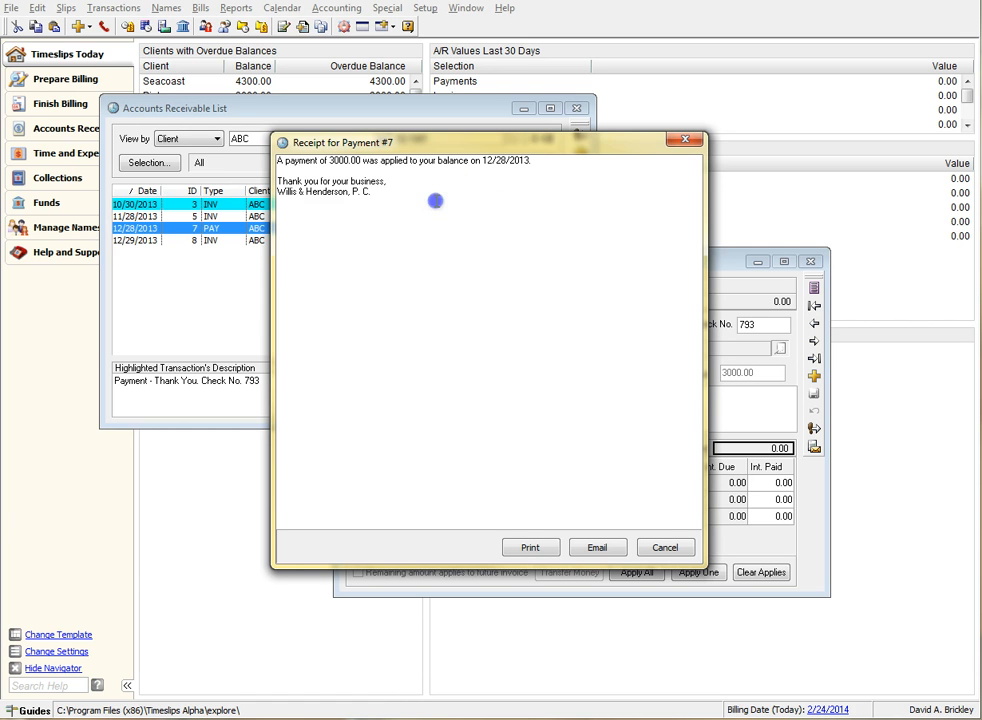
pyautogui.moveTo(435, 201)
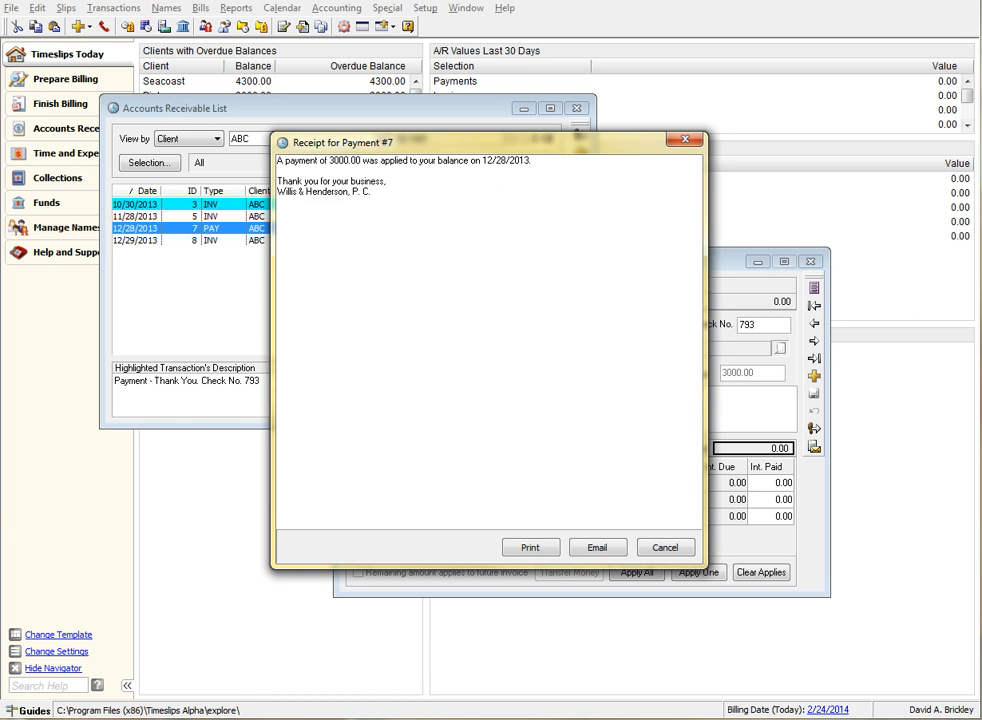
pyautogui.moveTo(968, 545)
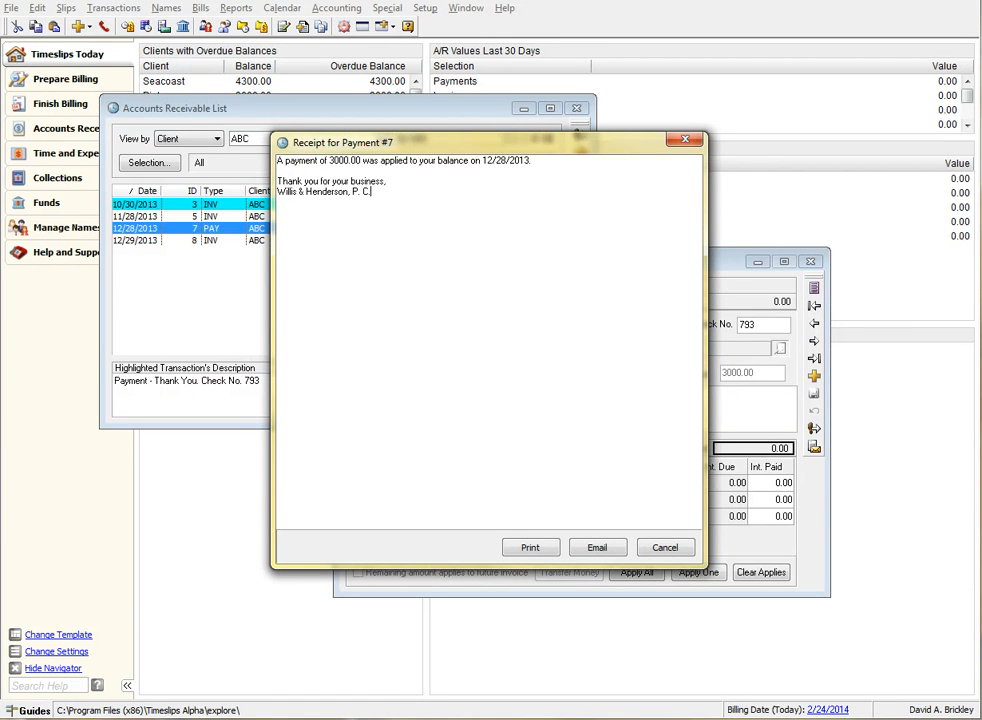
# - Cancel the Receipt for Payment #7 window without printing or emailing
pyautogui.click(664, 547)
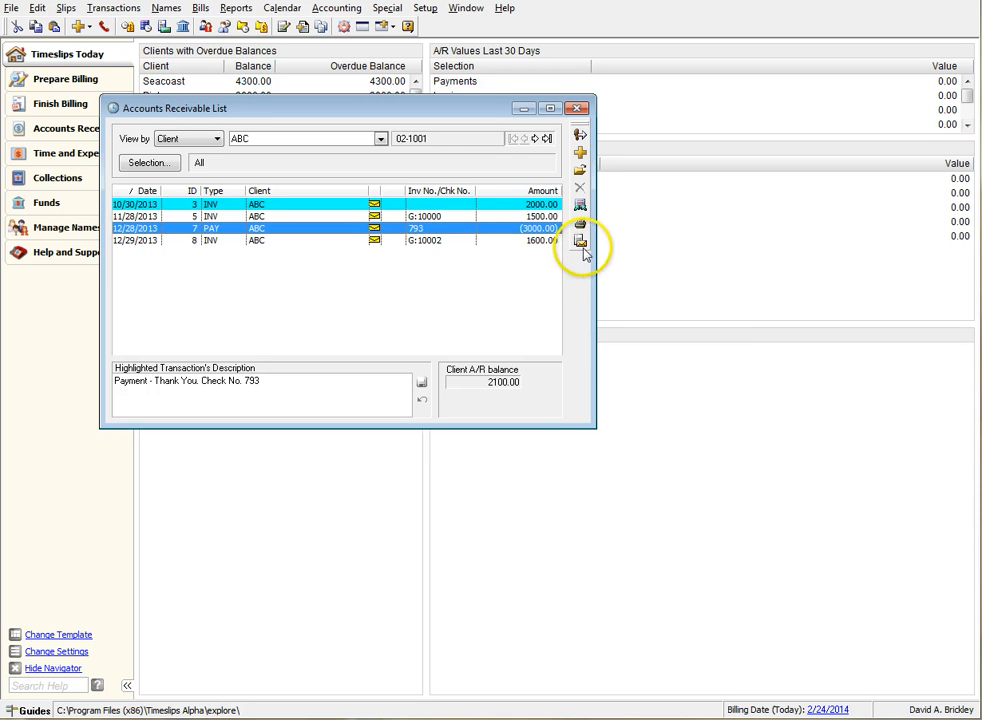
# - Generate a second receipt for payment #7, confirming despite the existing-receipt warning
pyautogui.click(580, 242)
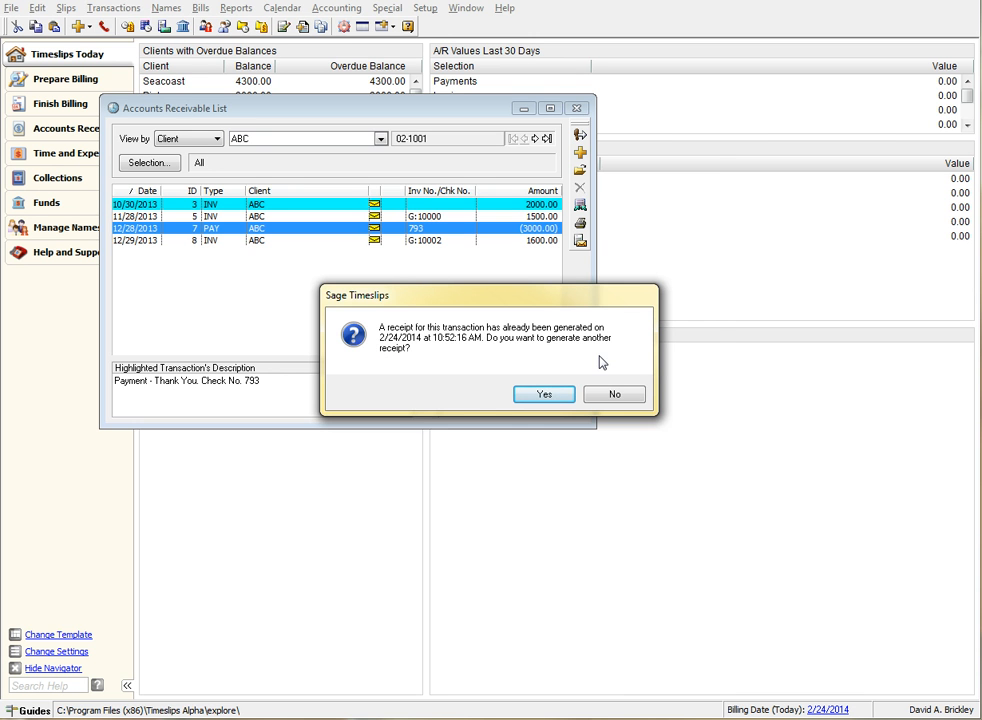
pyautogui.click(544, 393)
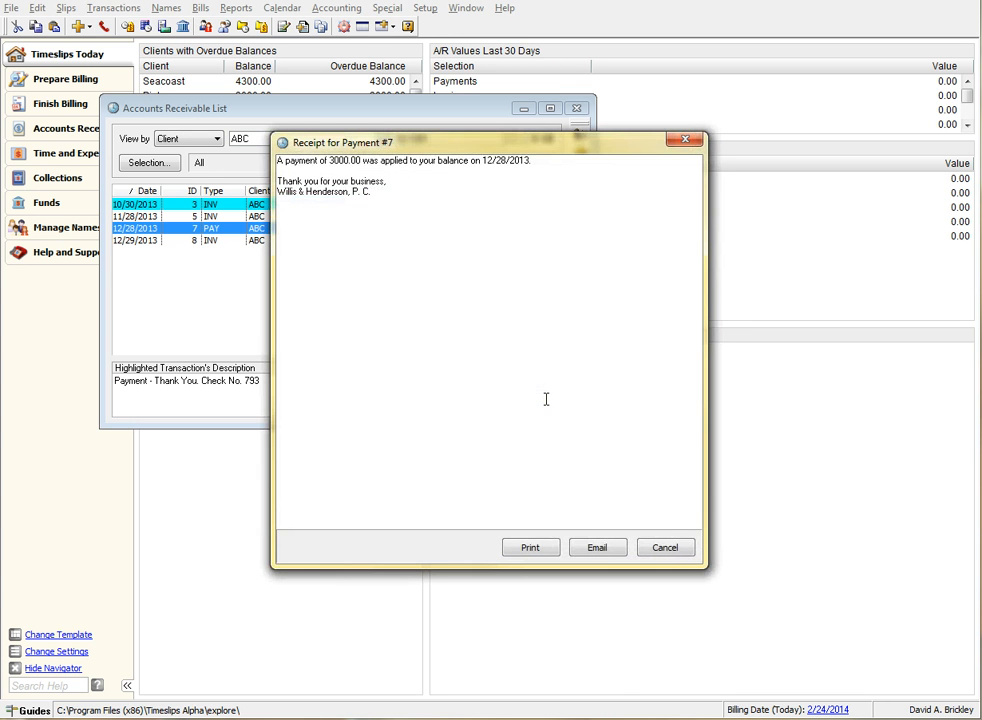